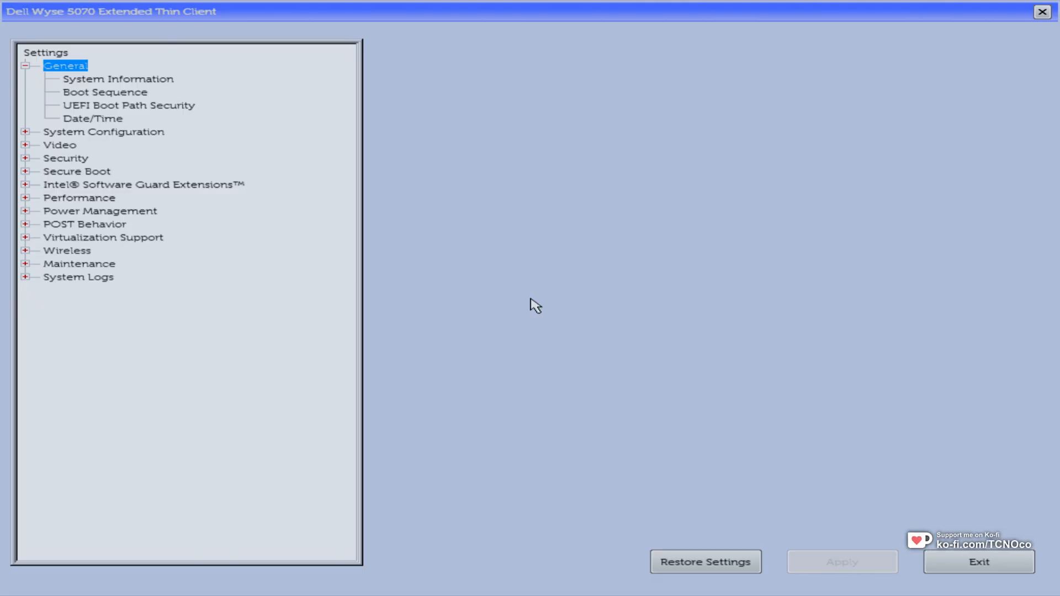
Check TPM On under Security > TPM 2.0 Security
left_click(66, 158)
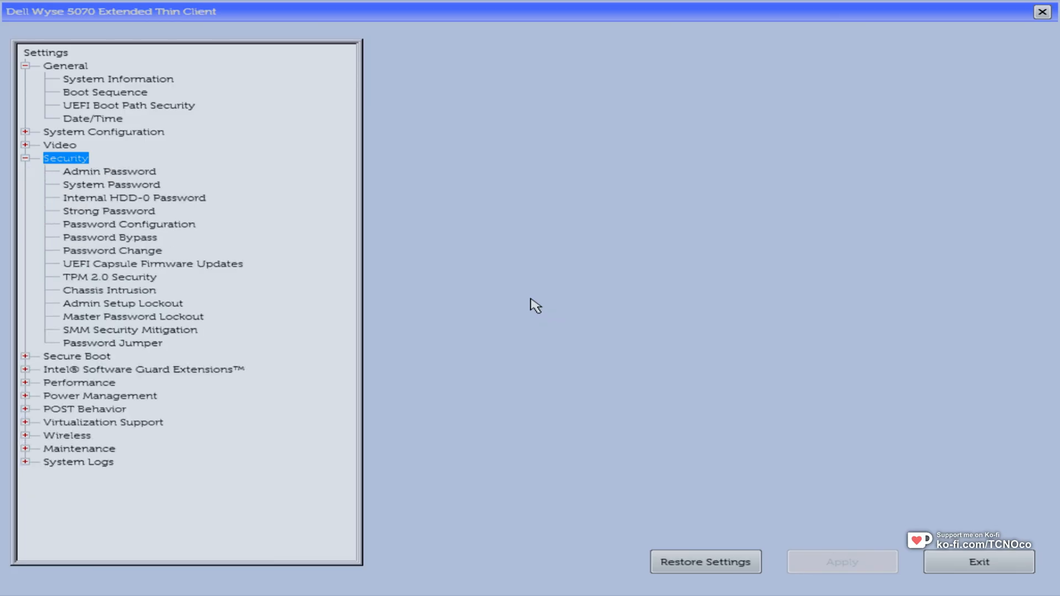
left_click(109, 277)
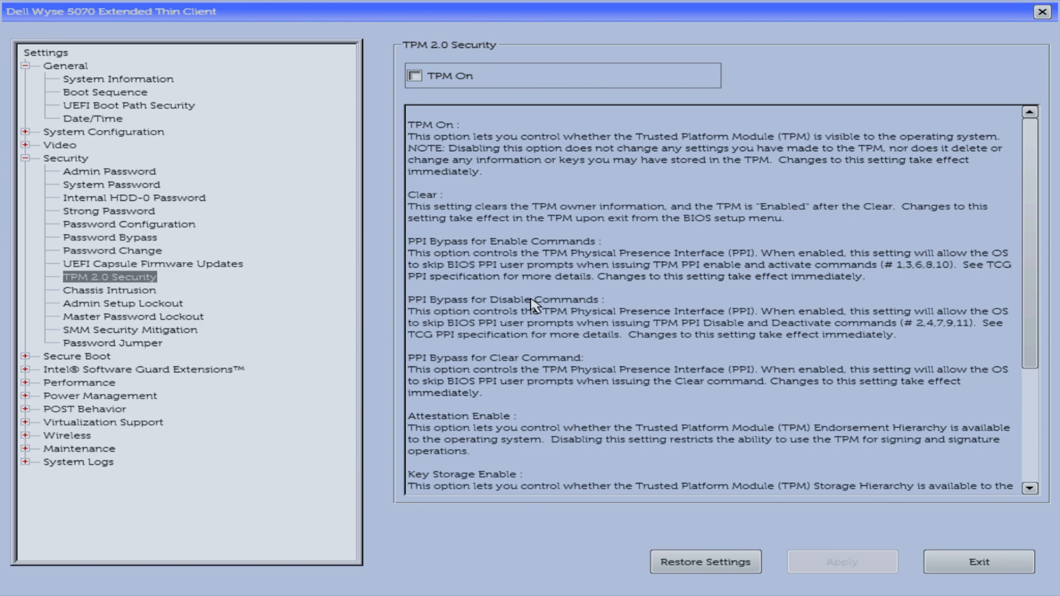
left_click(415, 76)
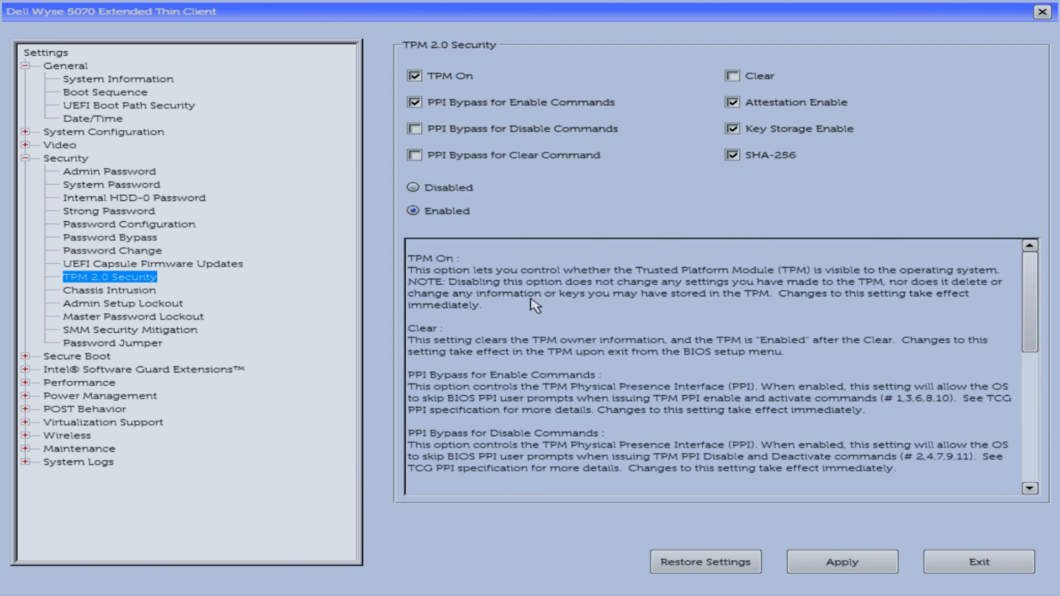
Check Secure Boot Enable under Secure Boot, then return to the General group
left_click(76, 172)
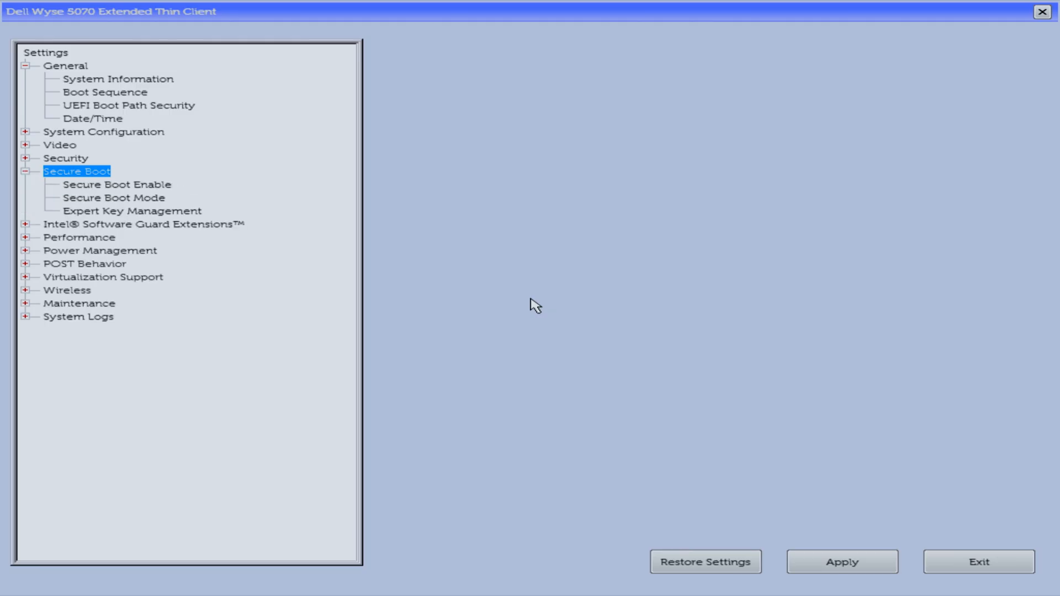
left_click(116, 183)
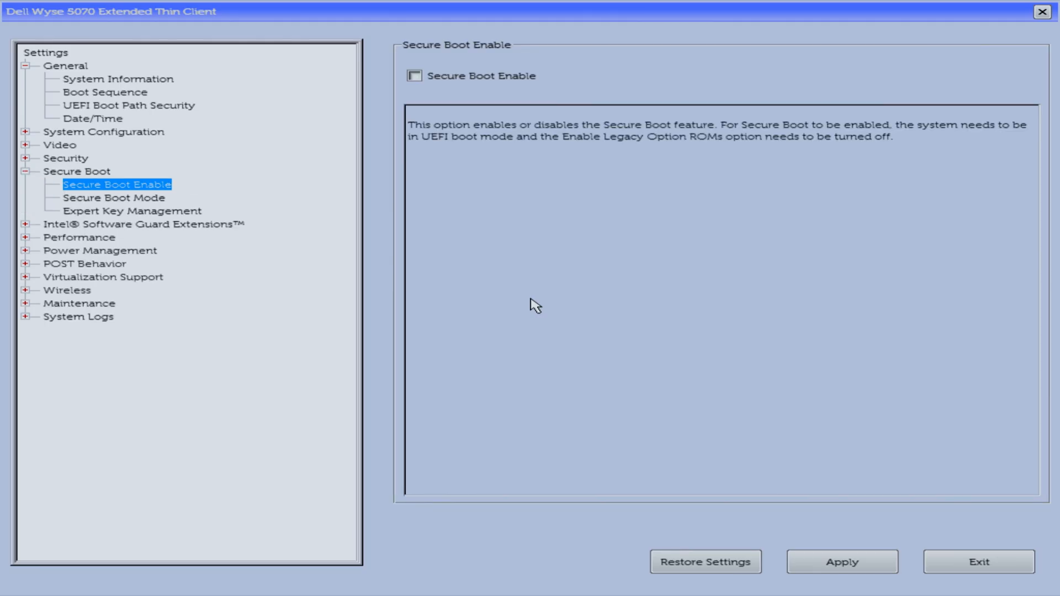
left_click(414, 75)
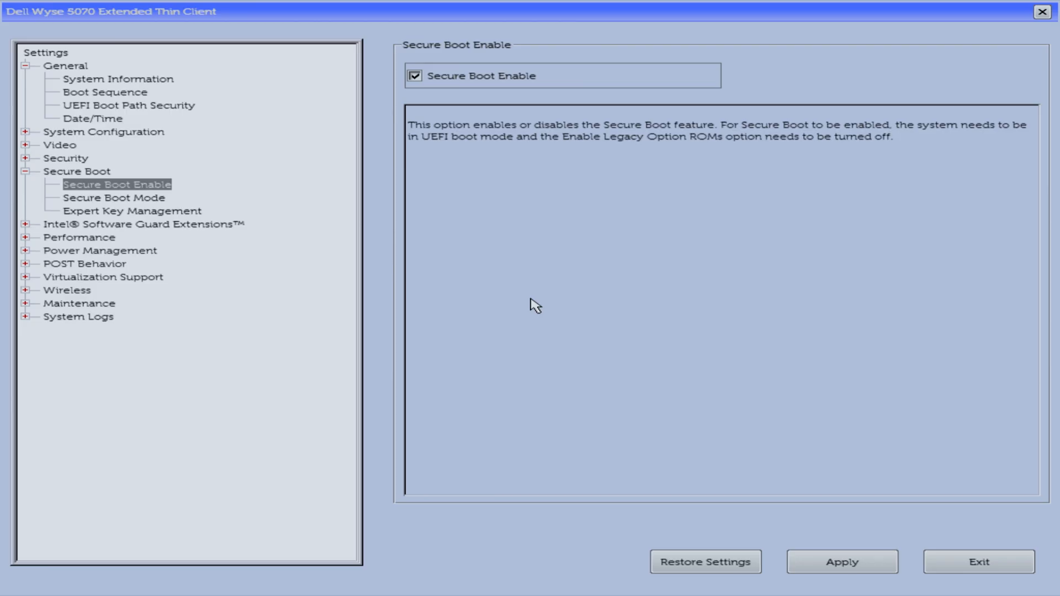
left_click(101, 131)
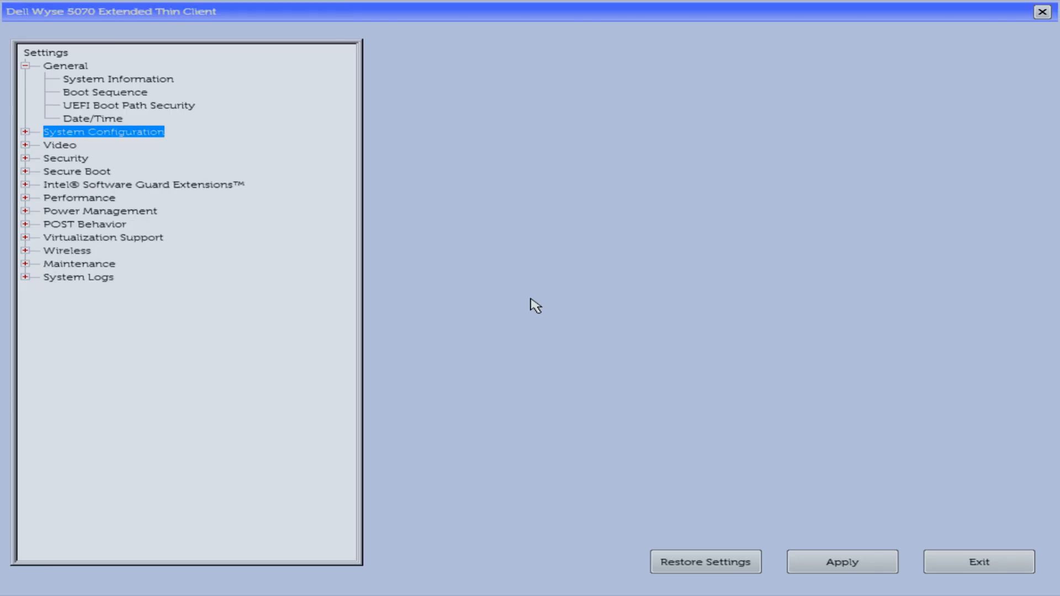
left_click(67, 66)
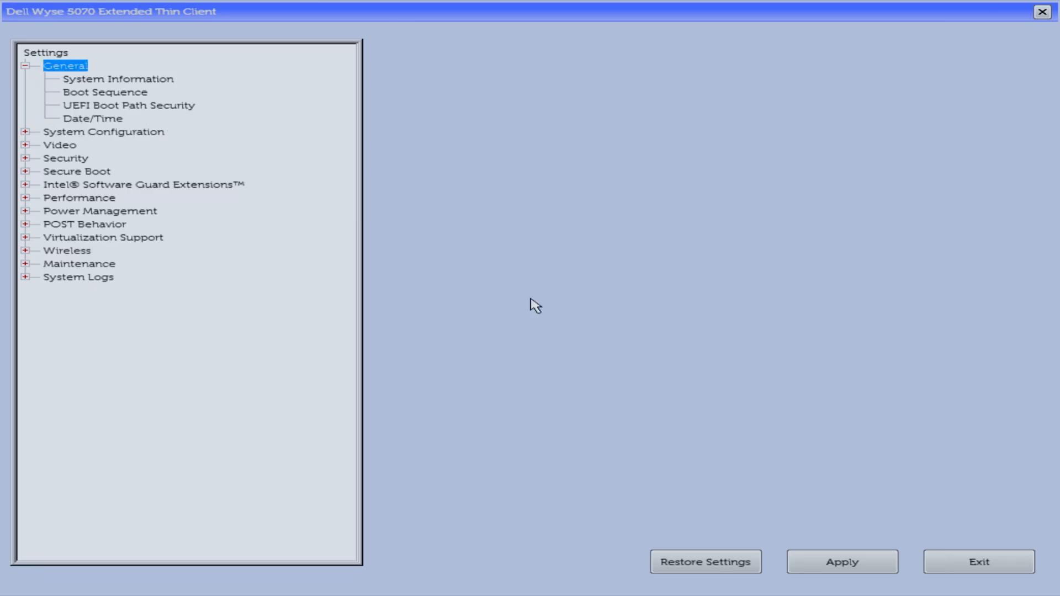